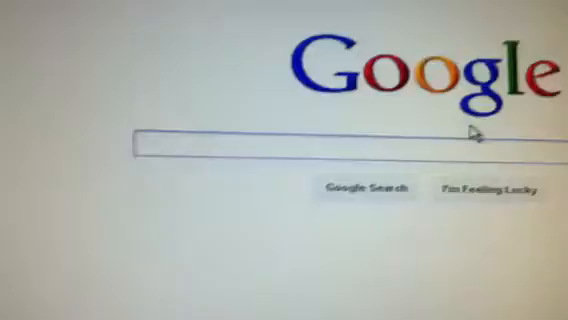
Step: Search Google for 'irip the little factory'
type("irip the little factory")
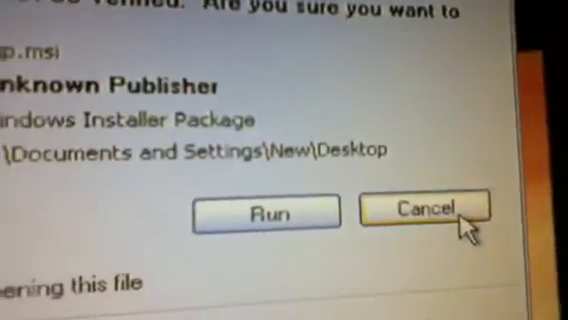
Step: Run the downloaded iRip .msi installer from the desktop despite the unknown-publisher warning
left_click(427, 212)
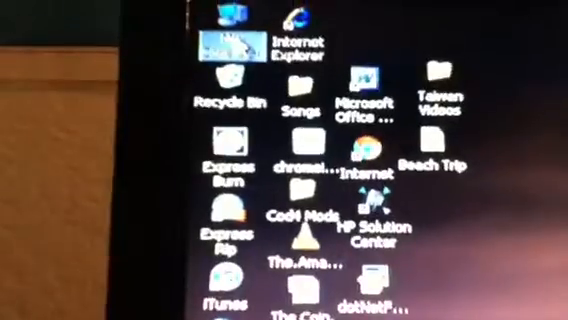